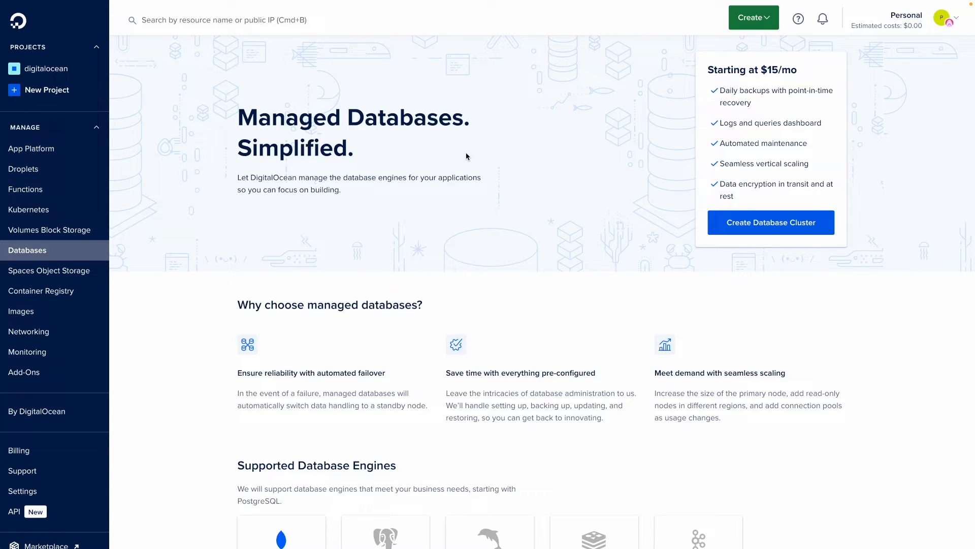
{"action": "mouse_move", "coordinate": [770, 222]}
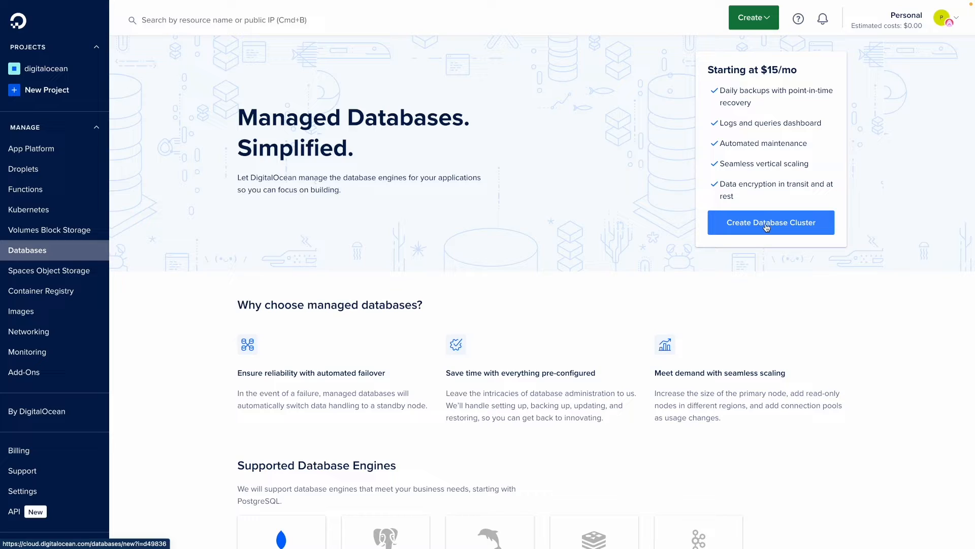
- Start a new database cluster in NYC3 with the Kafka engine selected
{"action": "left_click", "coordinate": [770, 222]}
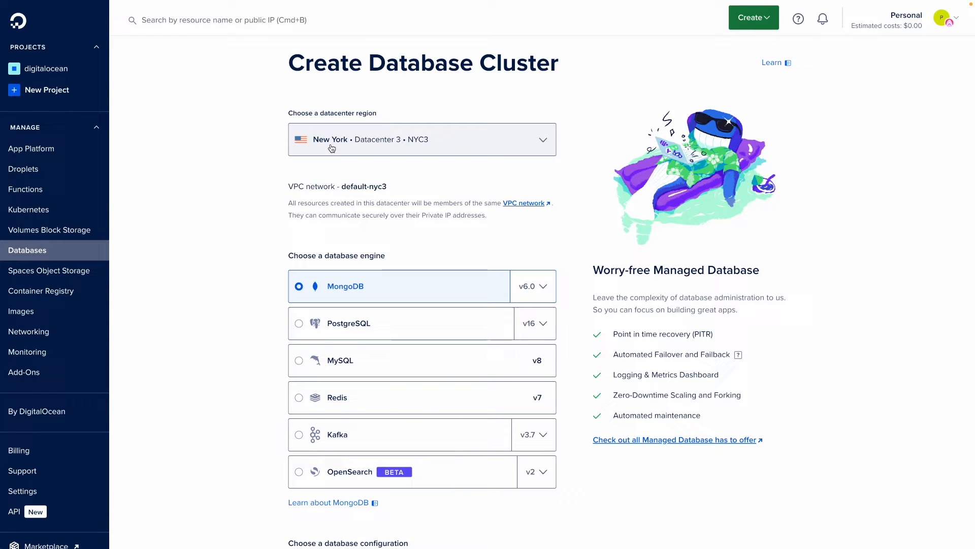
{"action": "mouse_move", "coordinate": [403, 146]}
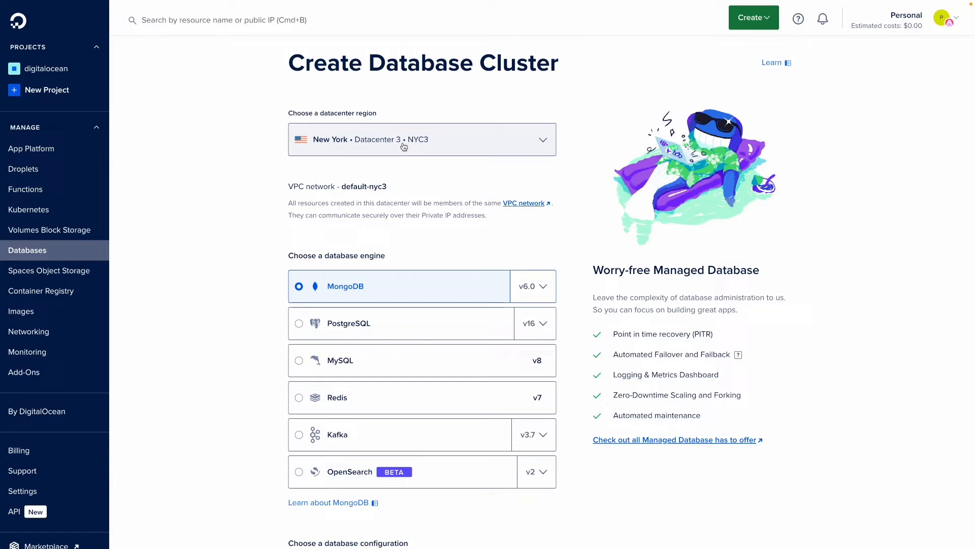
{"action": "scroll", "scroll_direction": "down", "scroll_amount": 3}
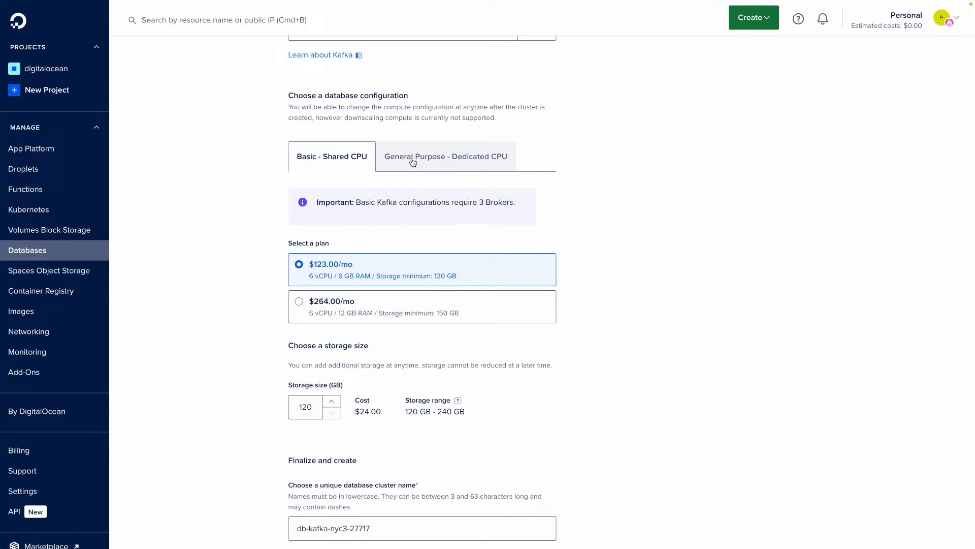
- Choose the General Purpose dedicated-CPU configuration with 6 brokers
{"action": "left_click", "coordinate": [445, 156]}
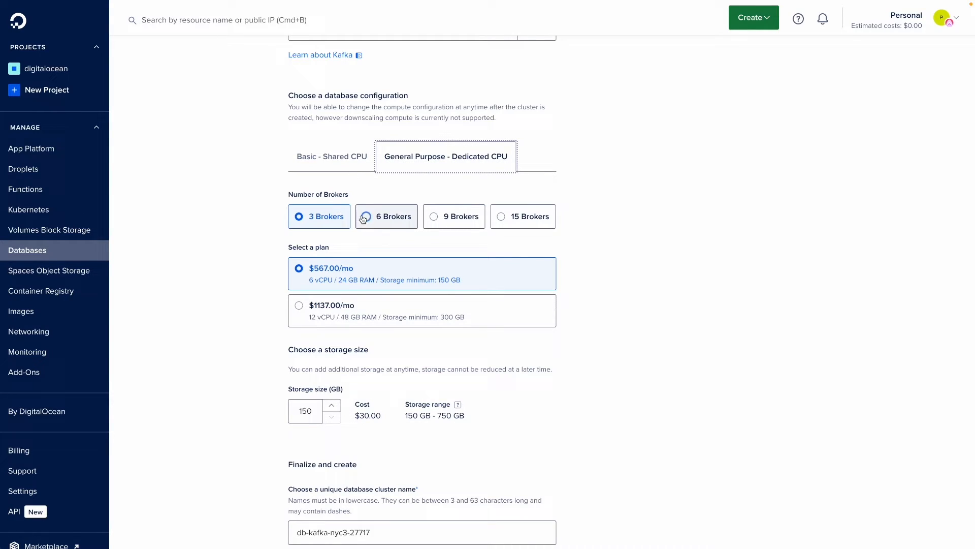
{"action": "mouse_move", "coordinate": [612, 224]}
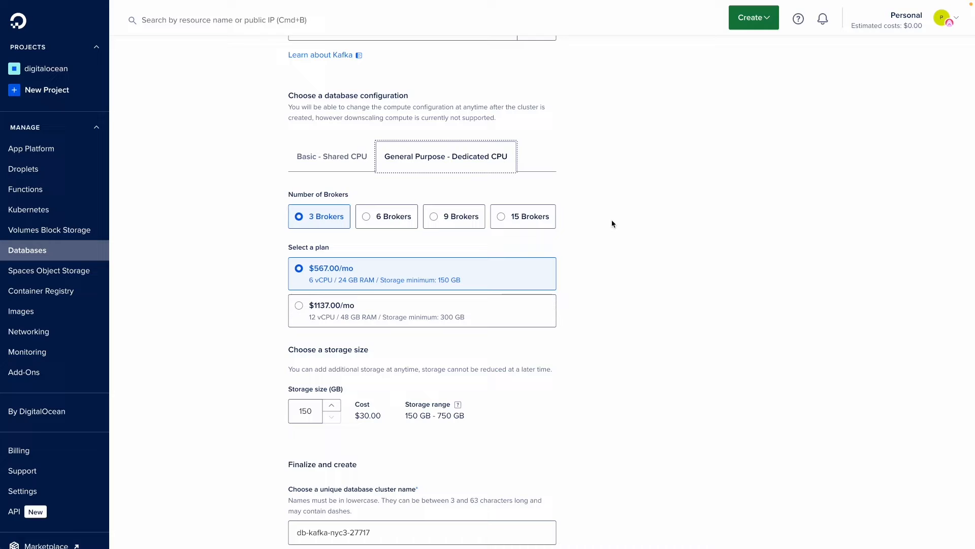
{"action": "mouse_move", "coordinate": [498, 193]}
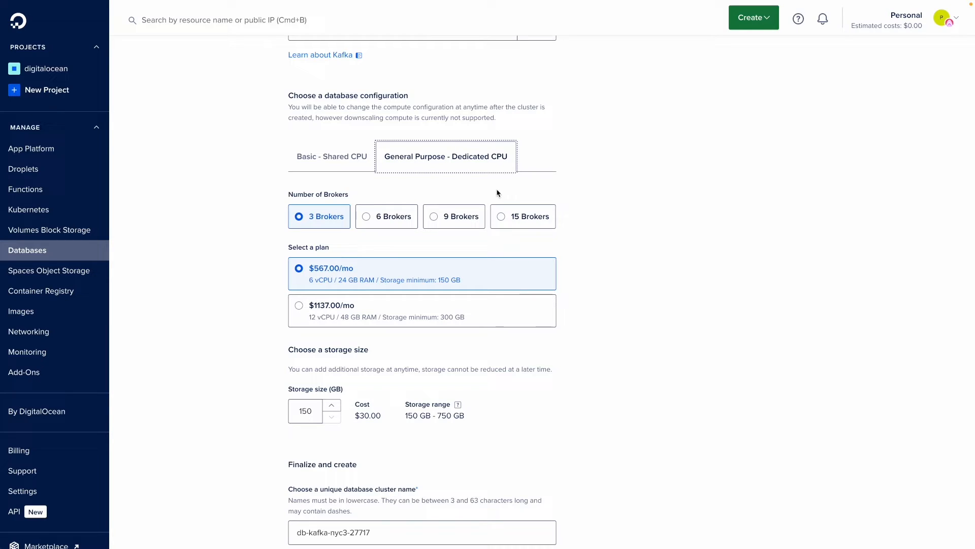
{"action": "left_click", "coordinate": [386, 216]}
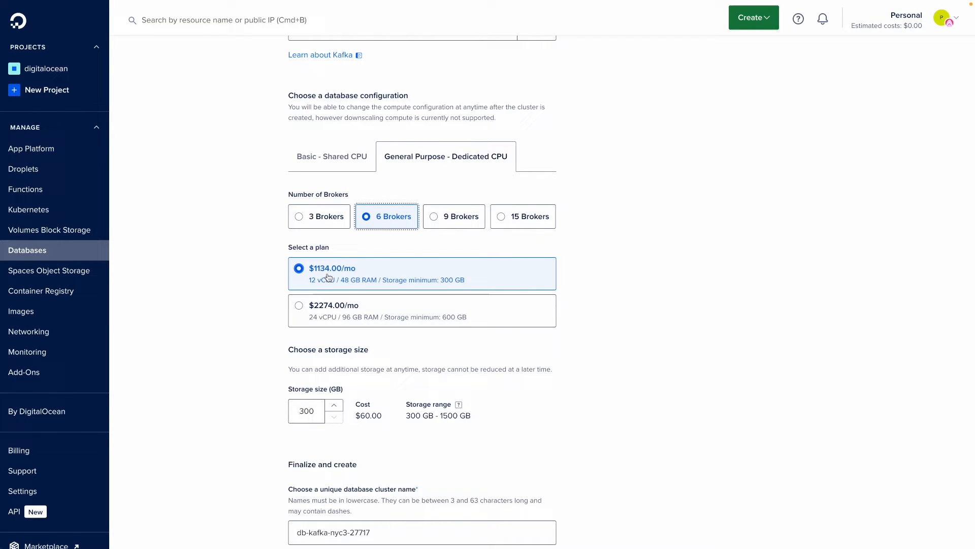
{"action": "scroll", "scroll_direction": "down", "scroll_amount": 3}
{"action": "type", "text": "800"}
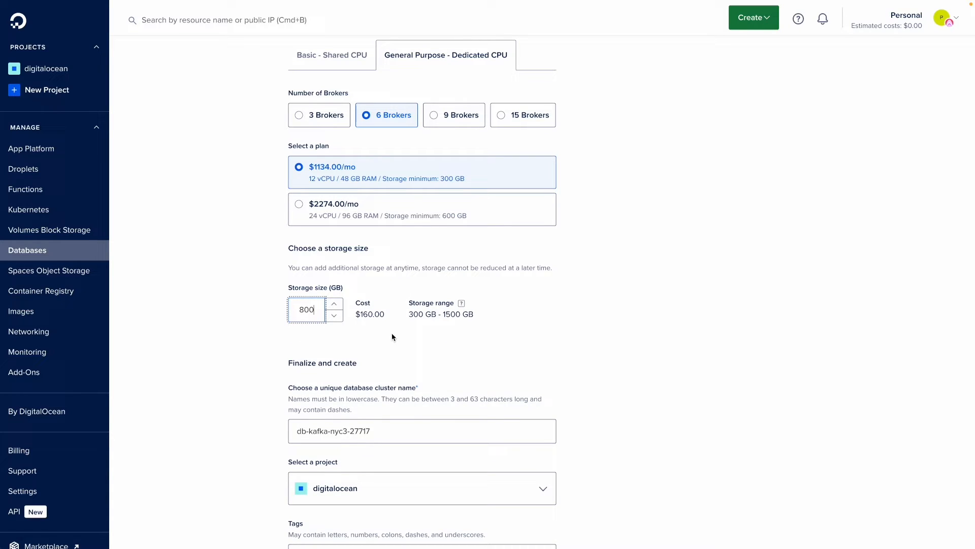
- Enter 840 GB storage and highlight the value and its $168.00 cost
{"action": "left_click", "coordinate": [335, 305]}
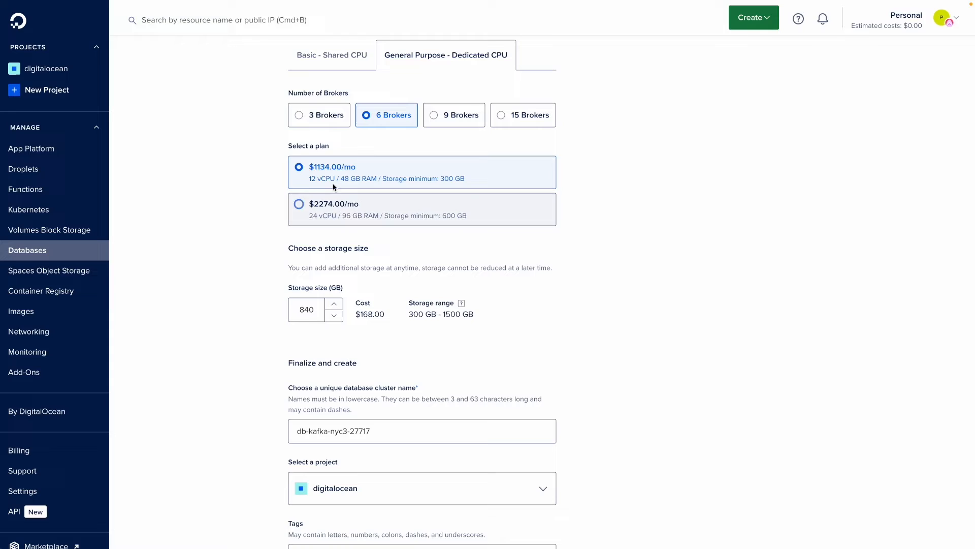
{"action": "left_click", "coordinate": [306, 309]}
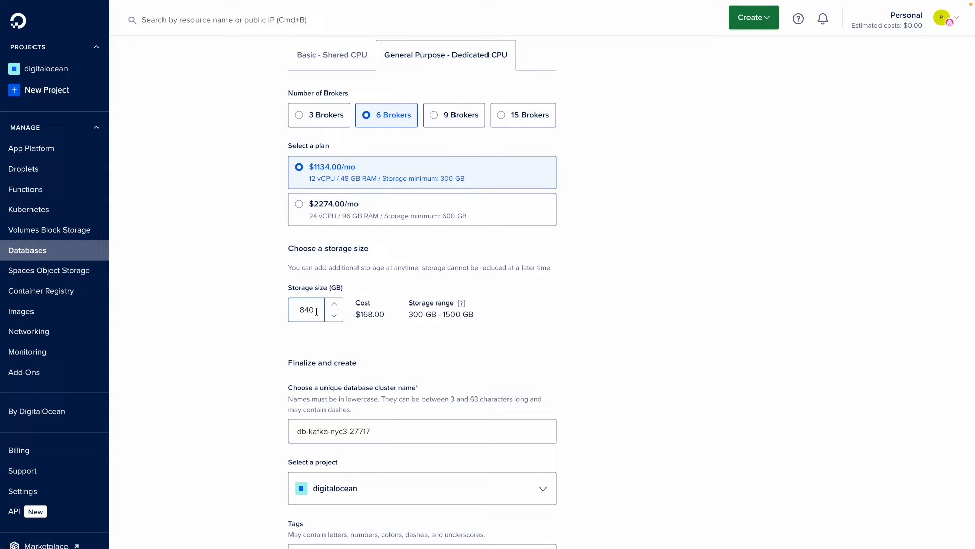
{"action": "triple_click", "coordinate": [307, 309]}
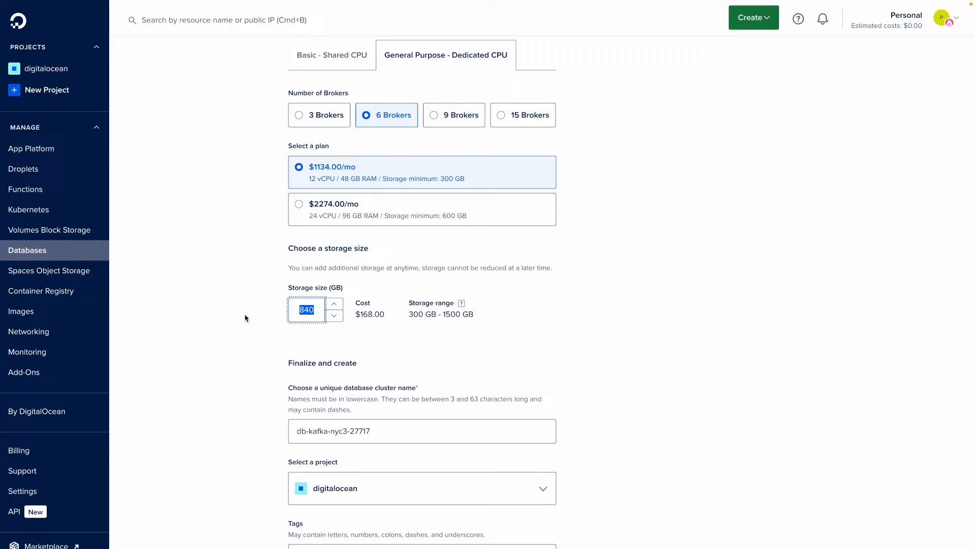
{"action": "double_click", "coordinate": [371, 314]}
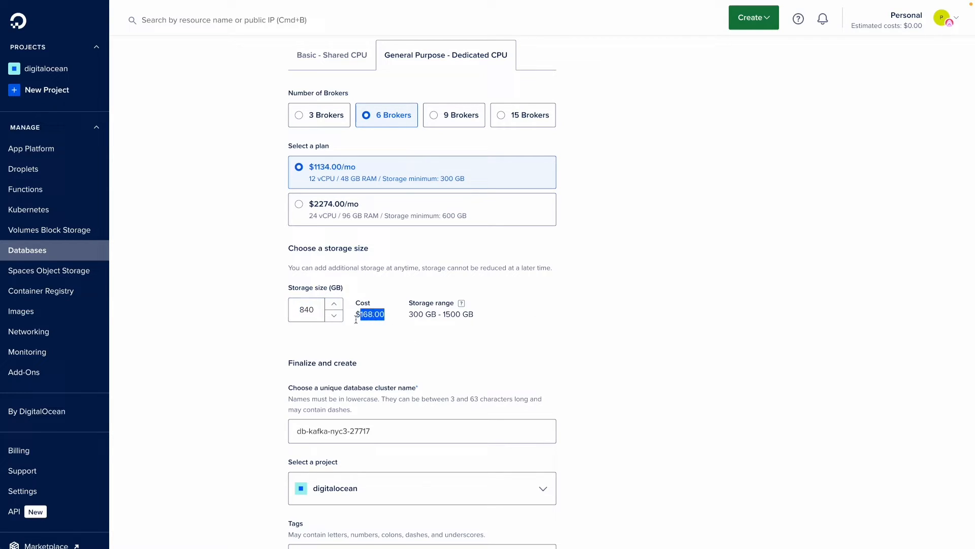
{"action": "mouse_move", "coordinate": [236, 358]}
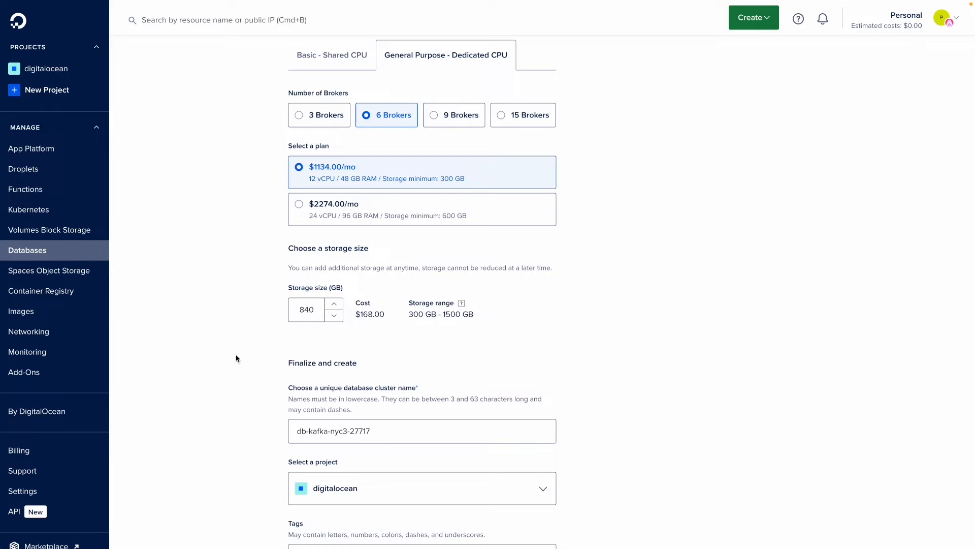
- Review the $1302.00/month total and create the Kafka cluster db-kafka-nyc3-27717
{"action": "scroll", "scroll_direction": "down", "scroll_amount": 3}
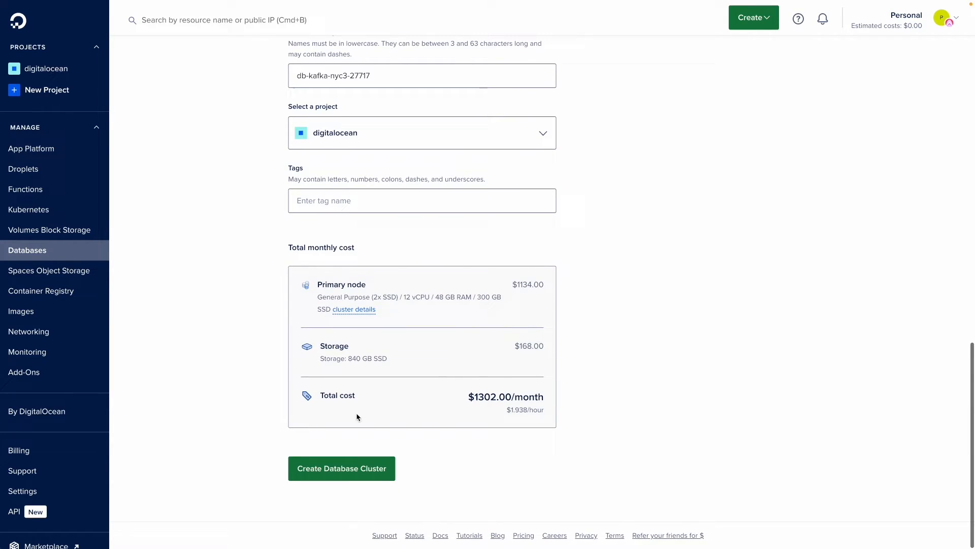
{"action": "mouse_move", "coordinate": [536, 335]}
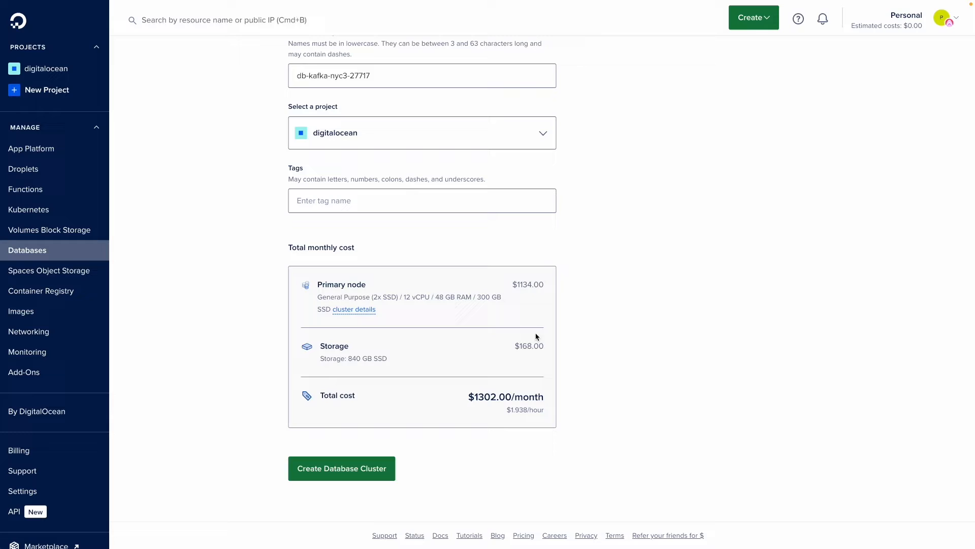
{"action": "mouse_move", "coordinate": [431, 489]}
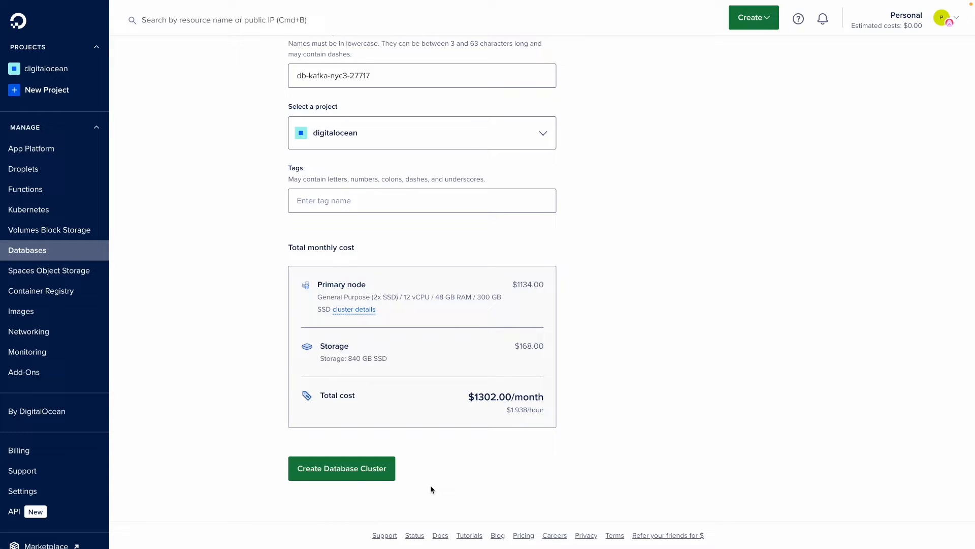
{"action": "left_click", "coordinate": [341, 468]}
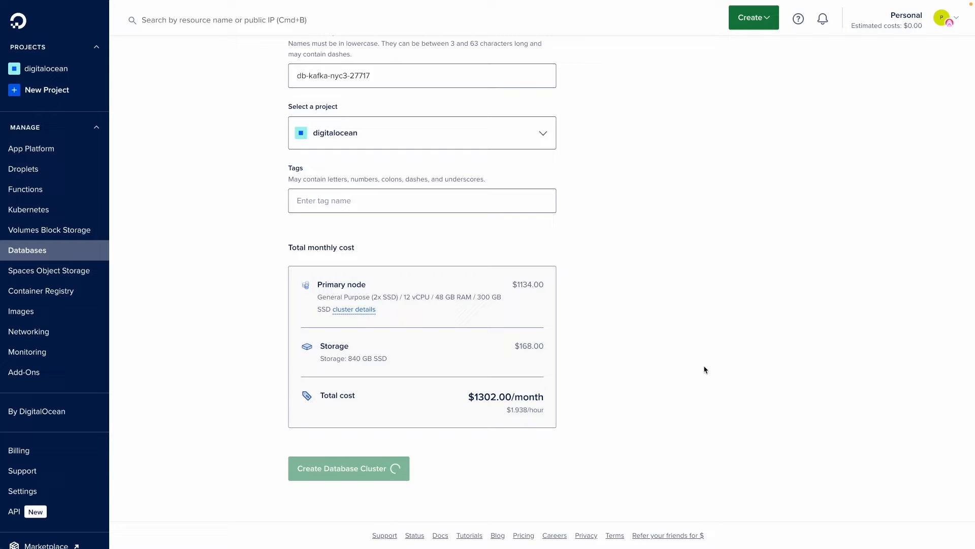
{"action": "left_click", "coordinate": [348, 468]}
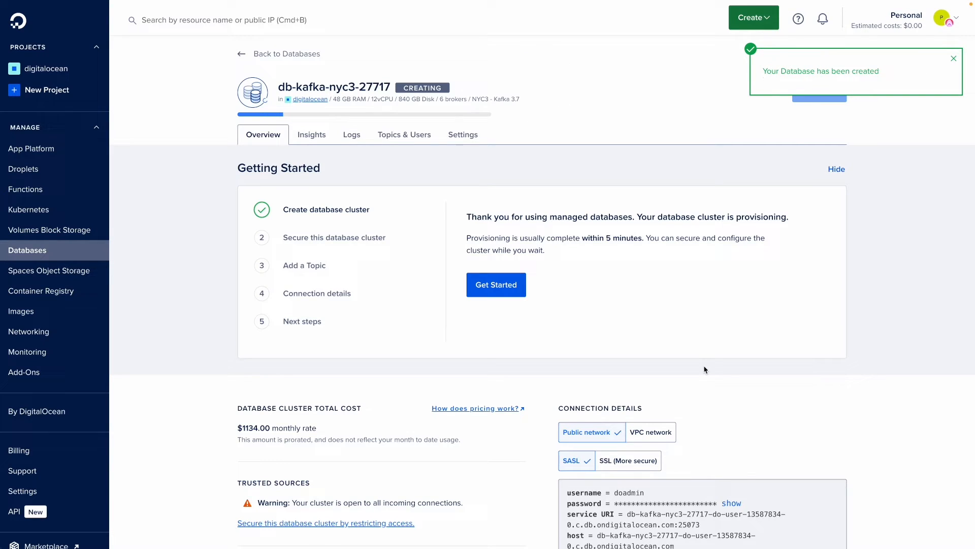
- Wait for db-kafka-nyc3-27717 to finish provisioning, then open its Settings
{"action": "left_click", "coordinate": [953, 59]}
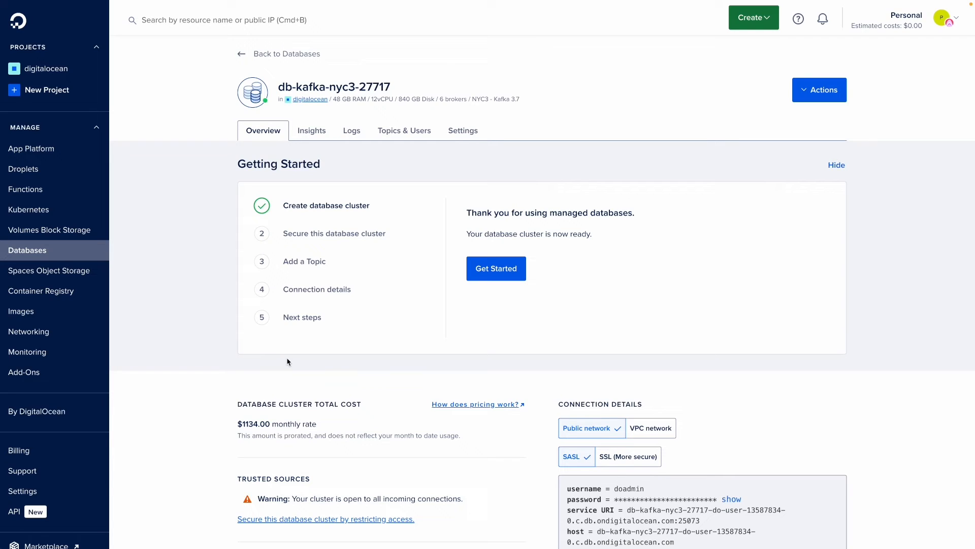
{"action": "mouse_move", "coordinate": [470, 161]}
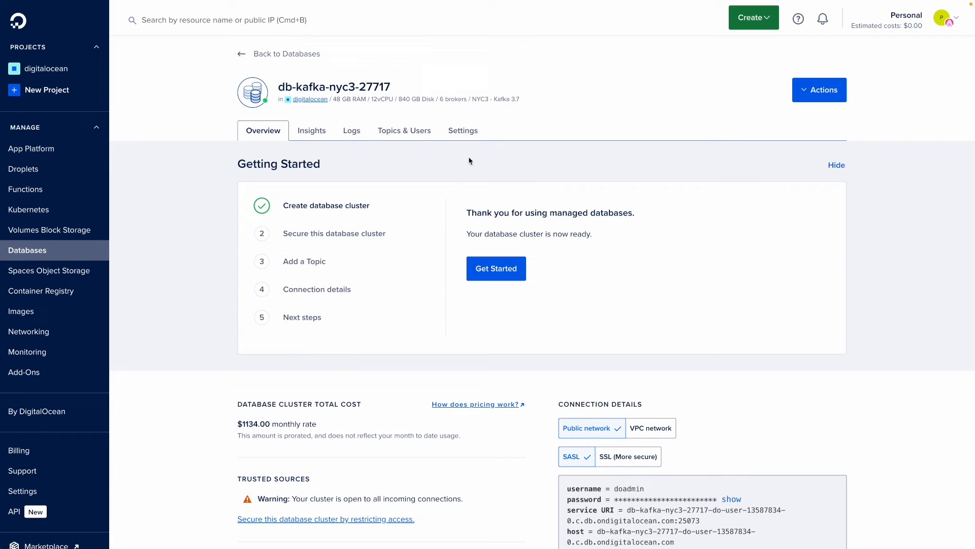
{"action": "left_click", "coordinate": [462, 130]}
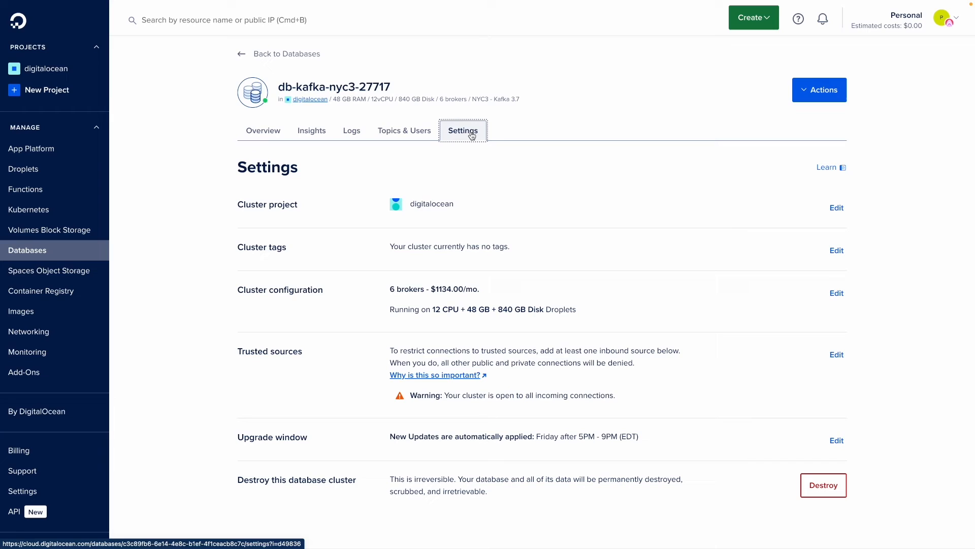
{"action": "mouse_move", "coordinate": [837, 293]}
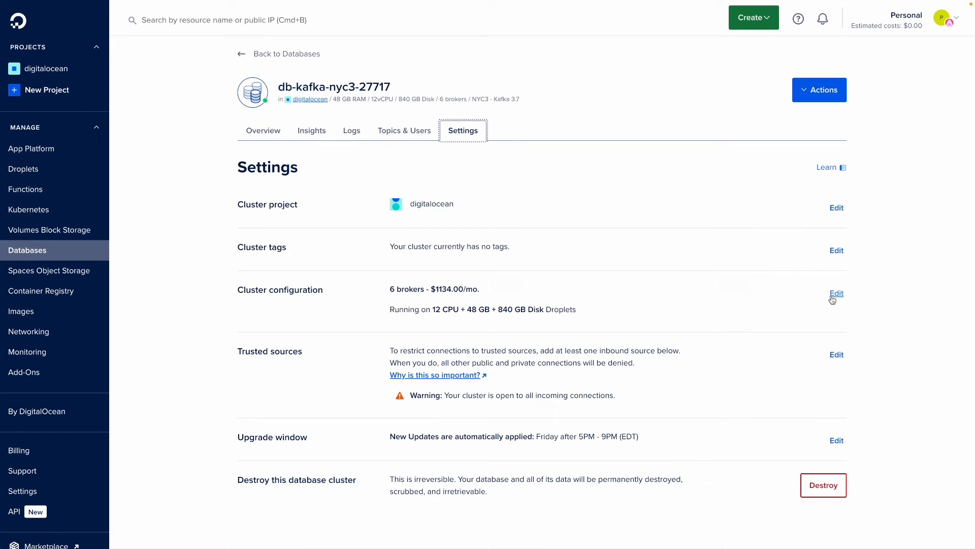
- Edit the cluster configuration showing 6 brokers and 840 GB storage
{"action": "left_click", "coordinate": [837, 293]}
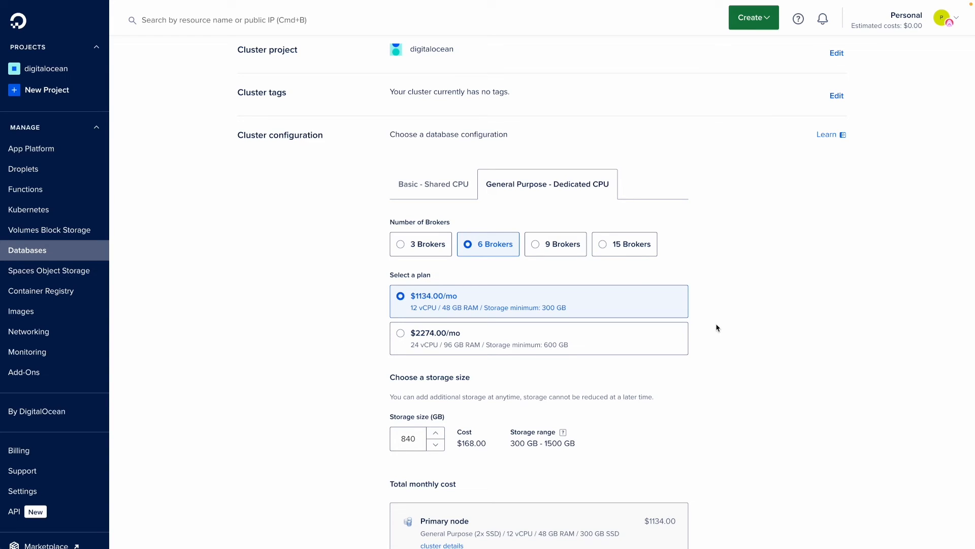
{"action": "mouse_move", "coordinate": [402, 247]}
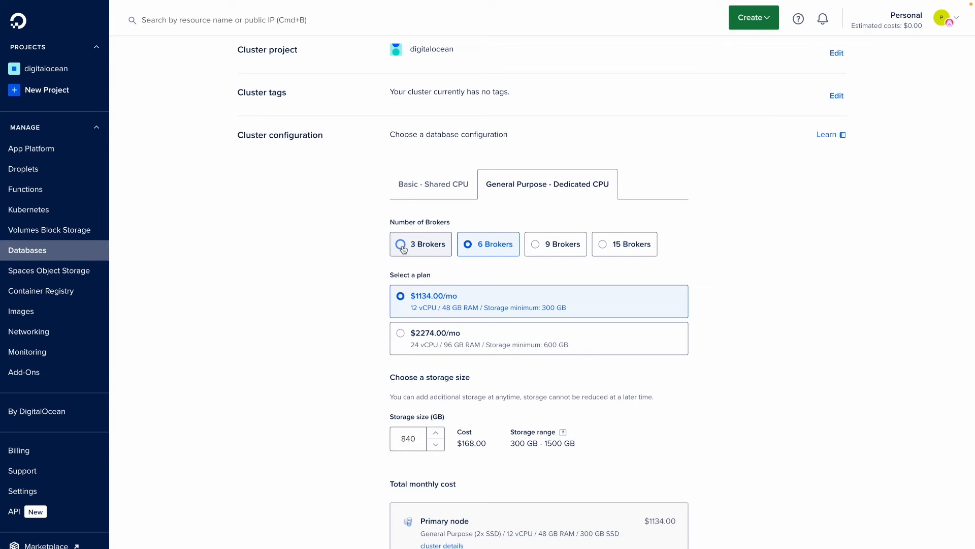
- Lower storage to 720 GB ($1278.00/month total) and save the configuration
{"action": "scroll", "scroll_direction": "down", "scroll_amount": 3}
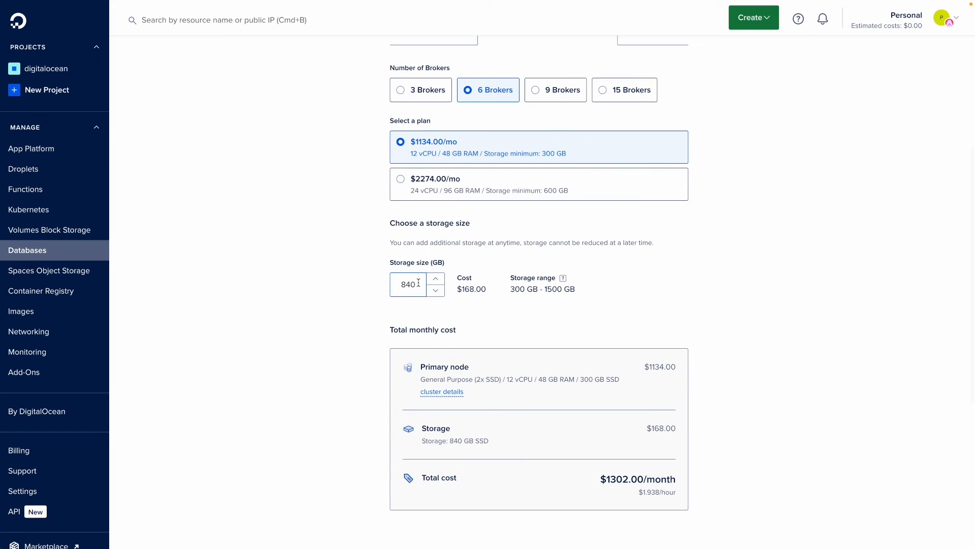
{"action": "left_click", "coordinate": [436, 291]}
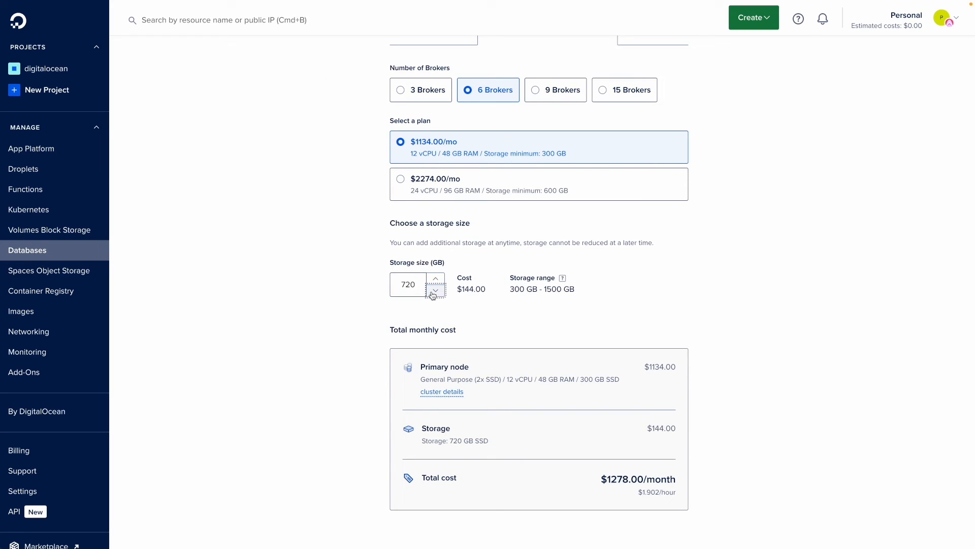
{"action": "mouse_move", "coordinate": [351, 334]}
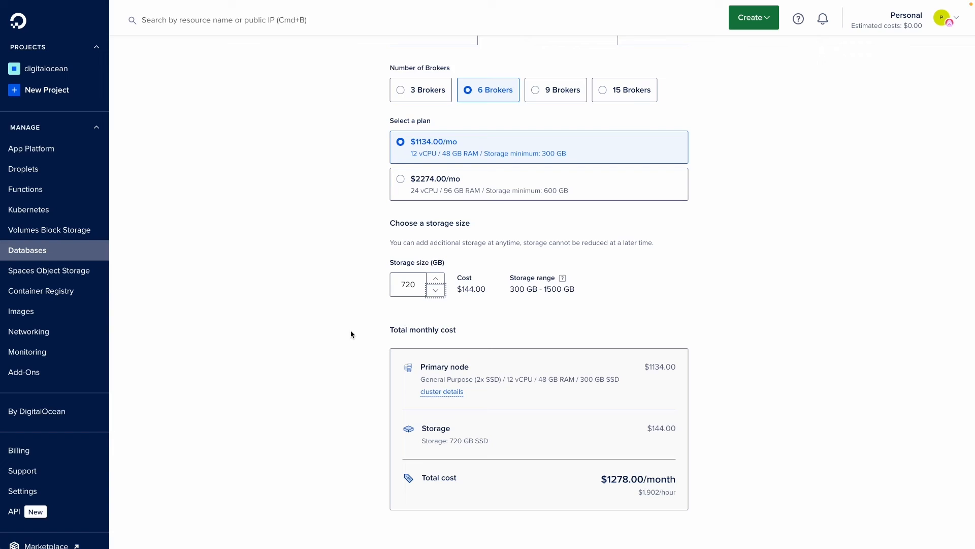
{"action": "mouse_move", "coordinate": [344, 364]}
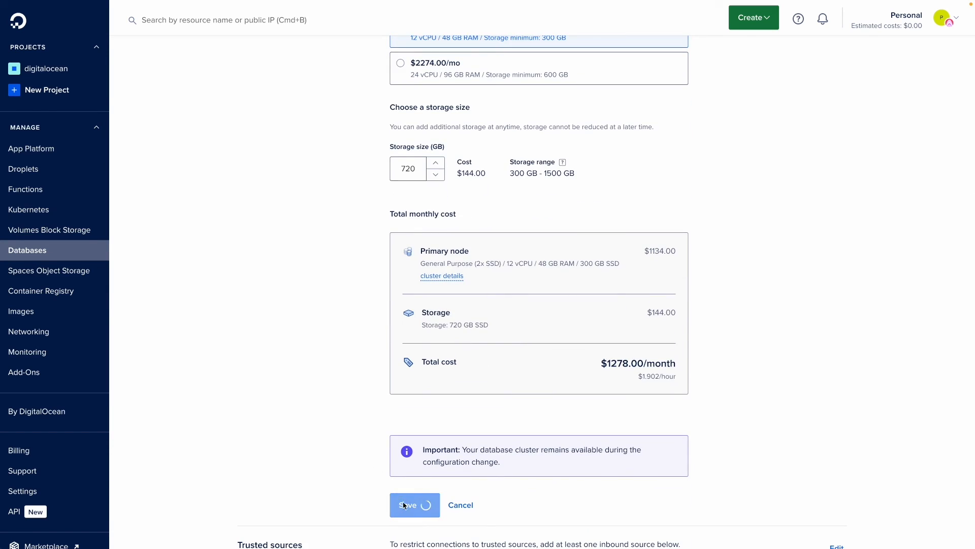
{"action": "left_click", "coordinate": [408, 504]}
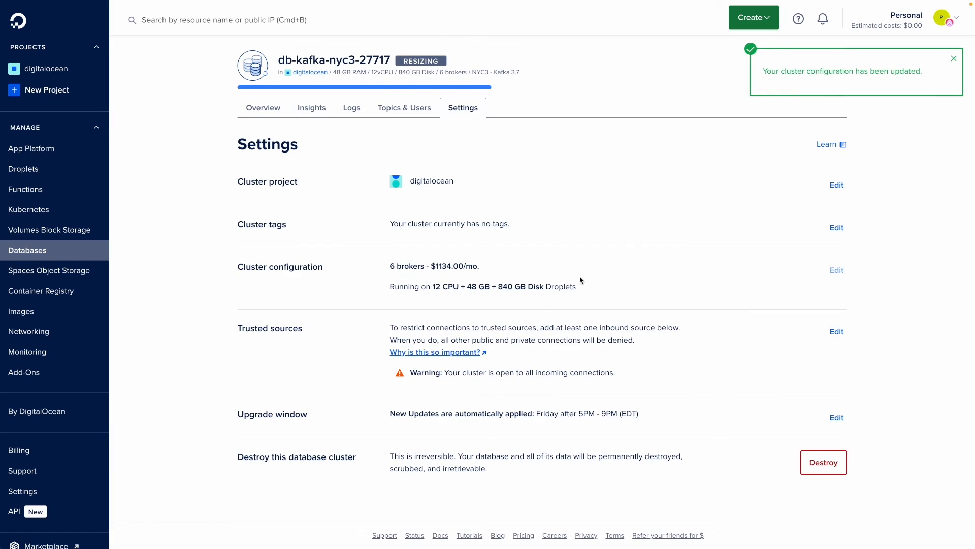